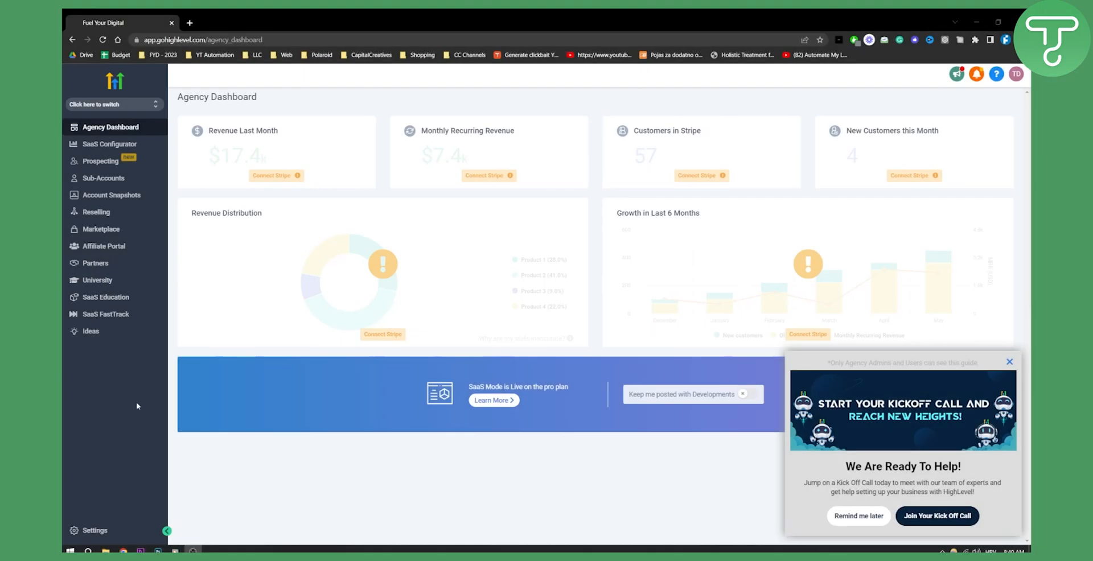
mouse_move(116, 406)
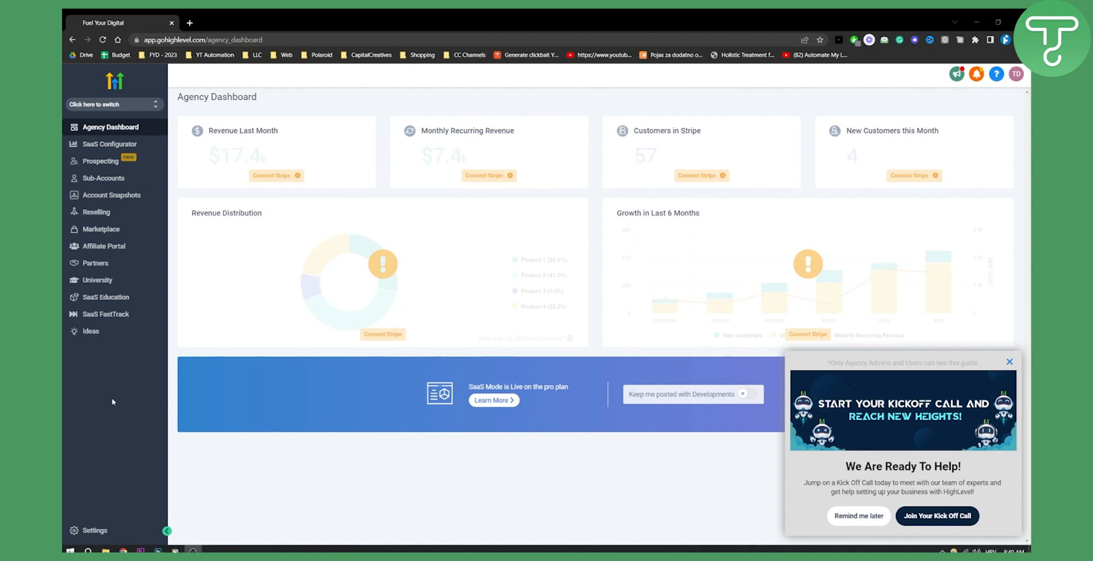
mouse_move(549, 349)
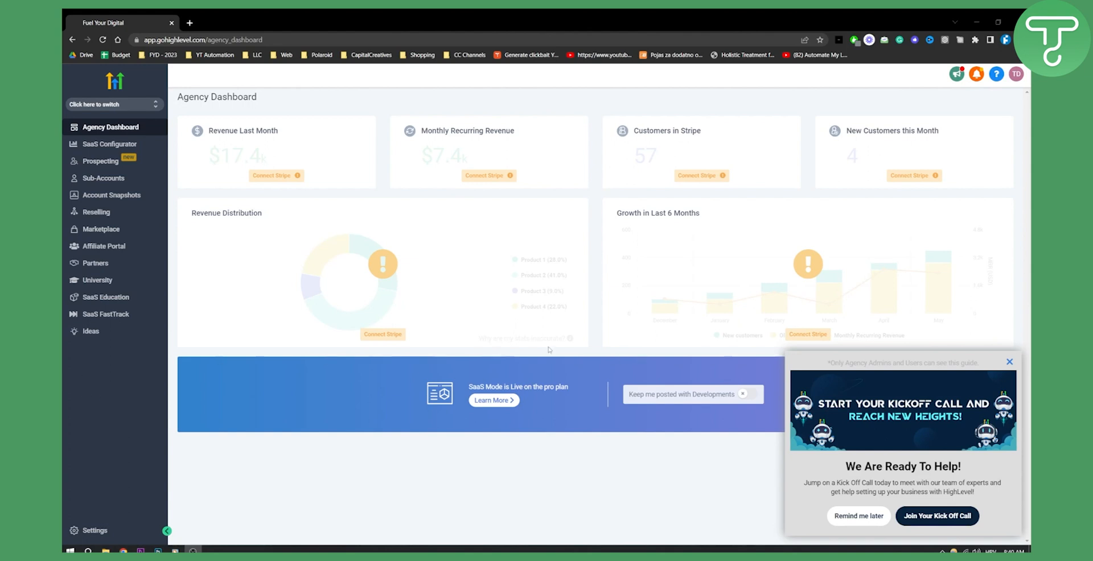
Dismiss the 'We Are Ready To Help!' kickoff-call popup on the Agency Dashboard
click(1009, 362)
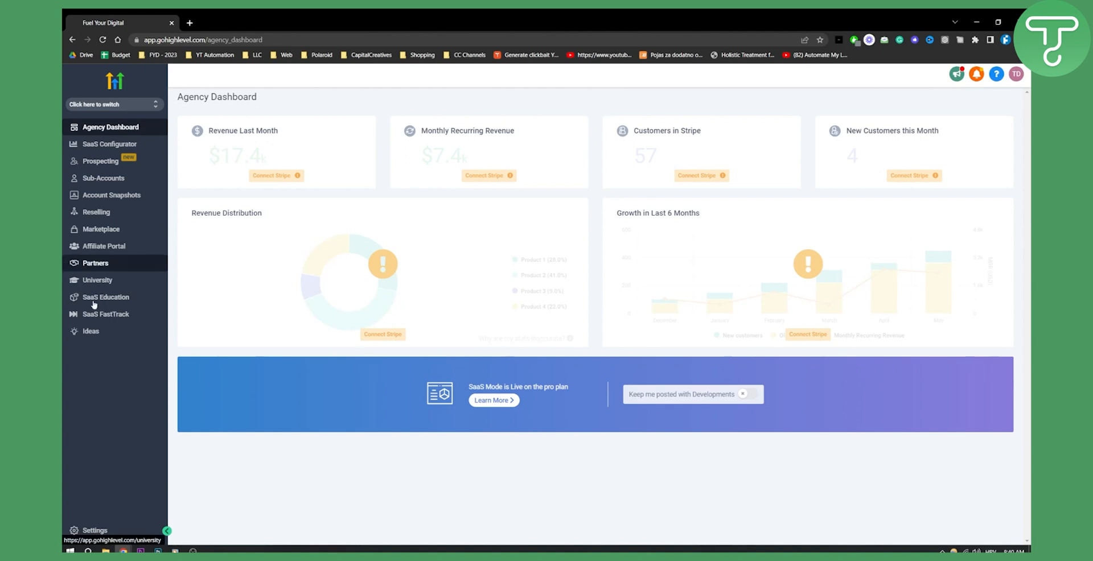
click(112, 104)
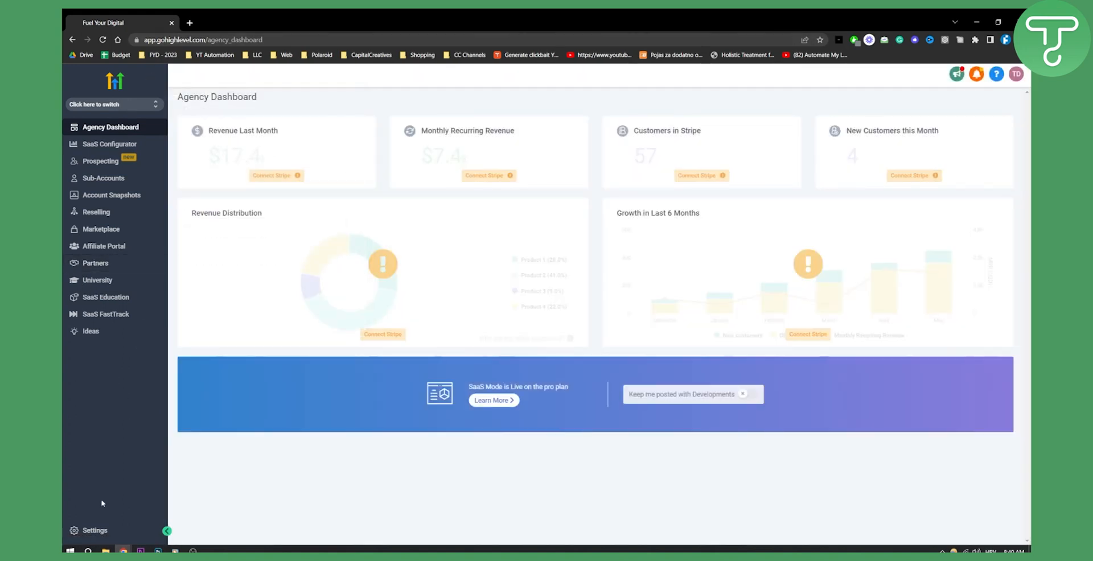
mouse_move(102, 520)
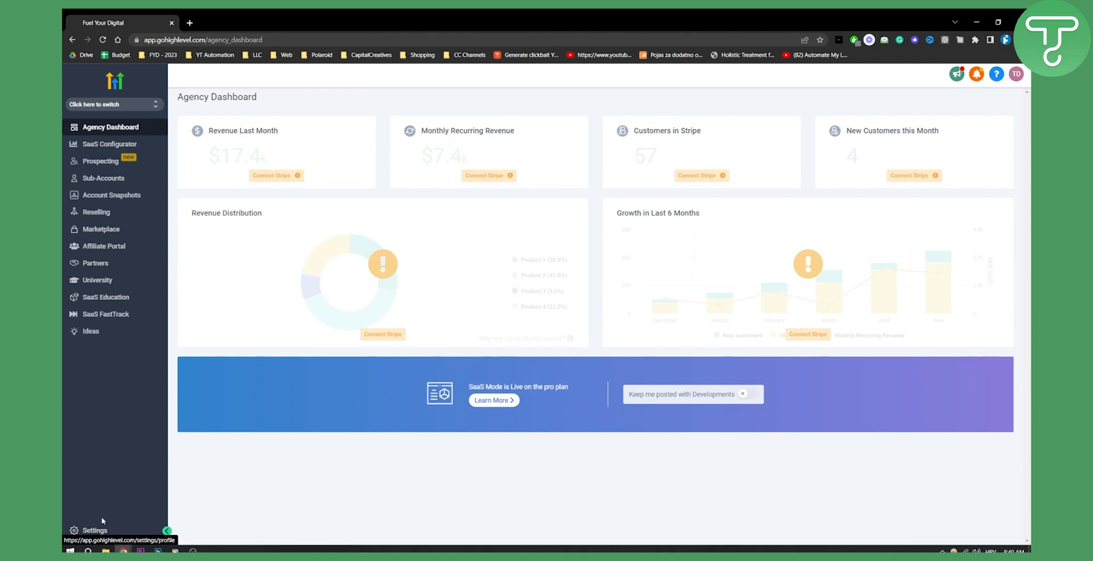
Go to Settings > Custom Menu Link and start a new custom menu link
click(94, 531)
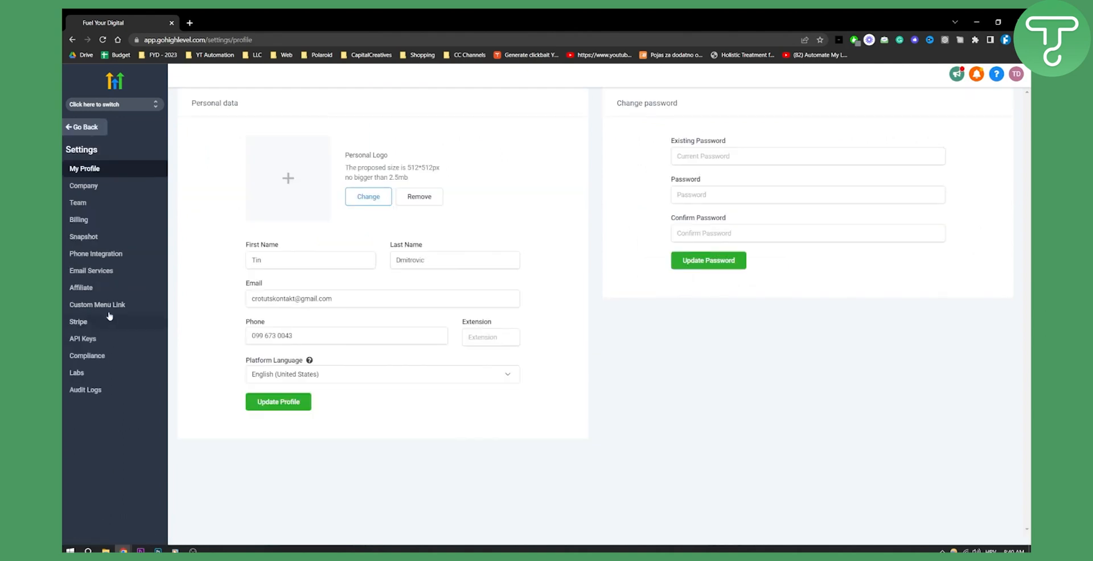
mouse_move(97, 305)
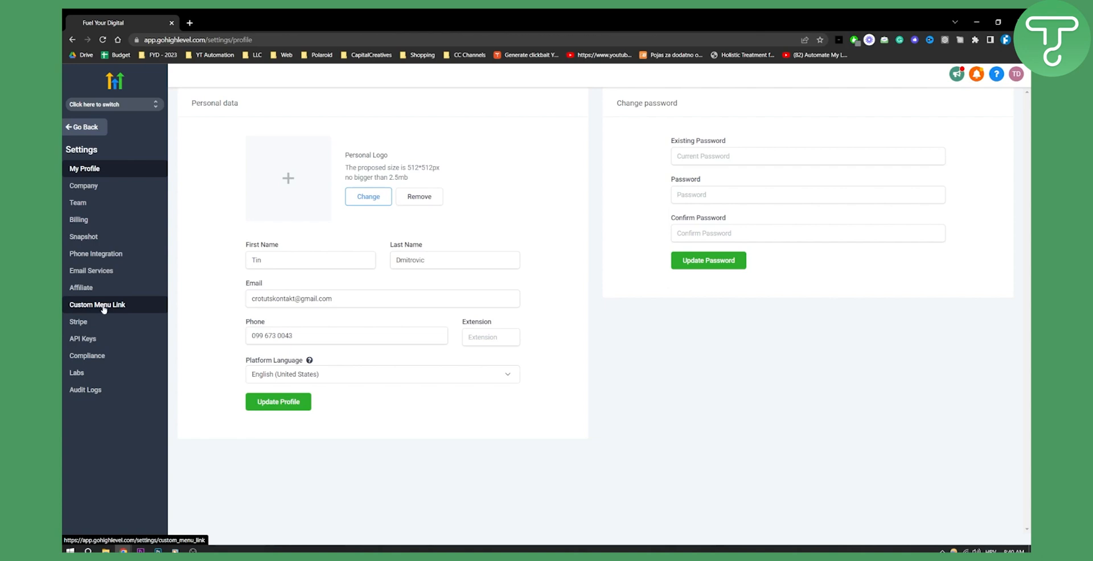
click(97, 305)
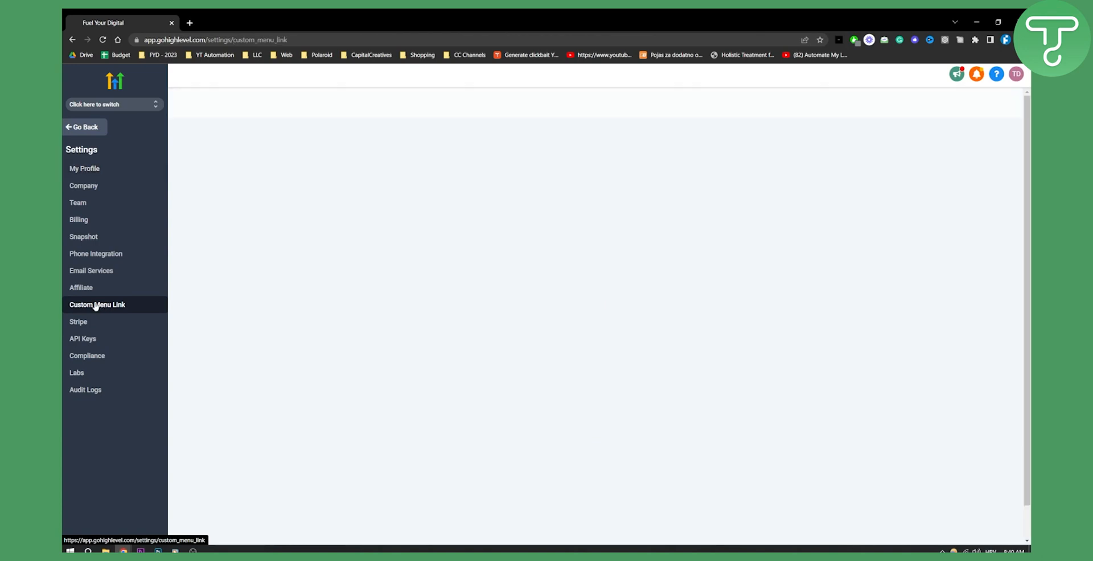
click(97, 305)
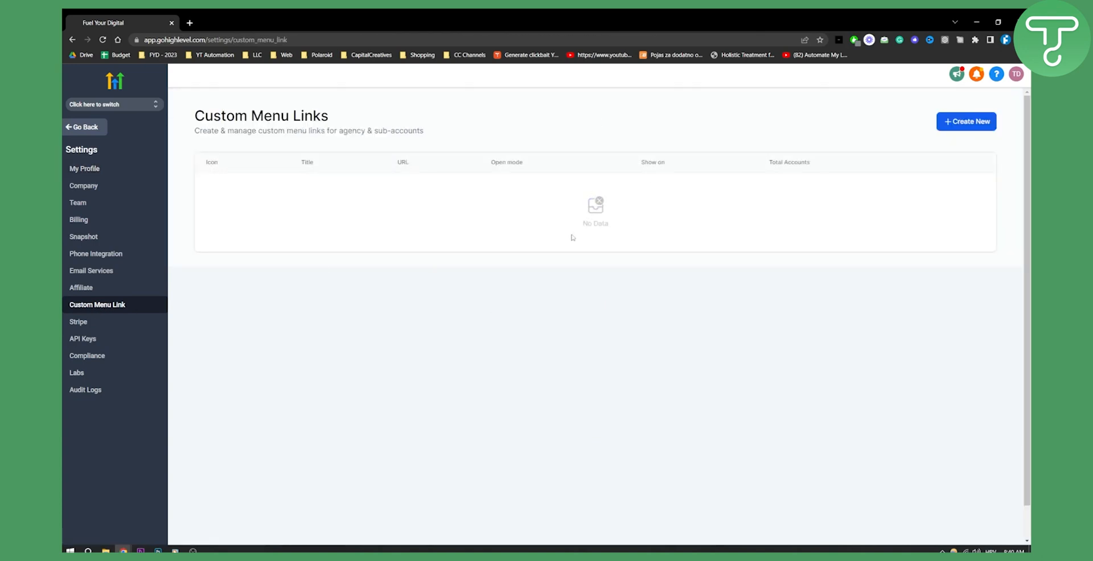
mouse_move(656, 249)
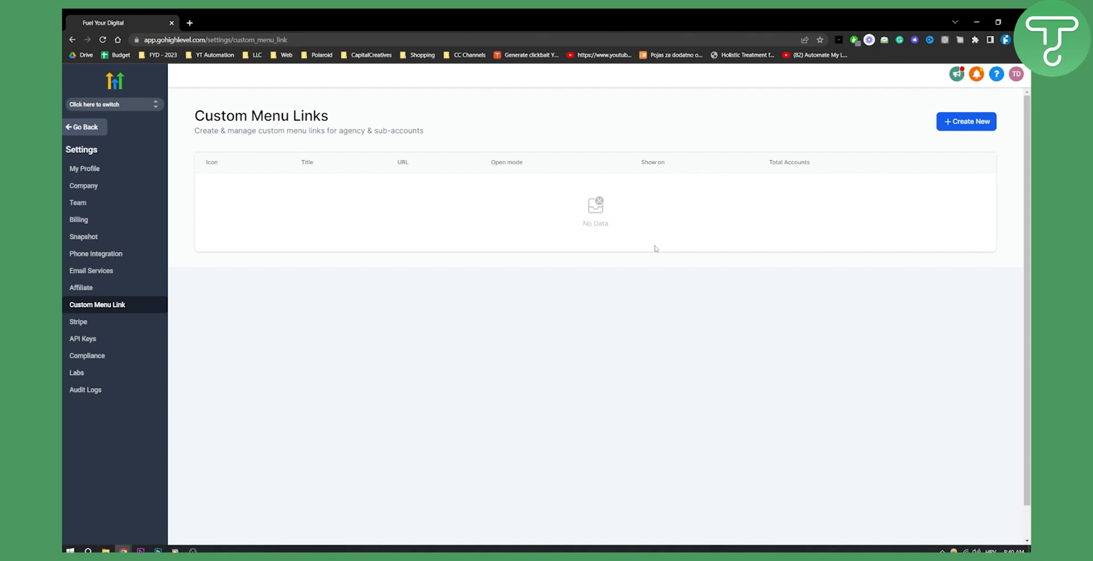
click(966, 120)
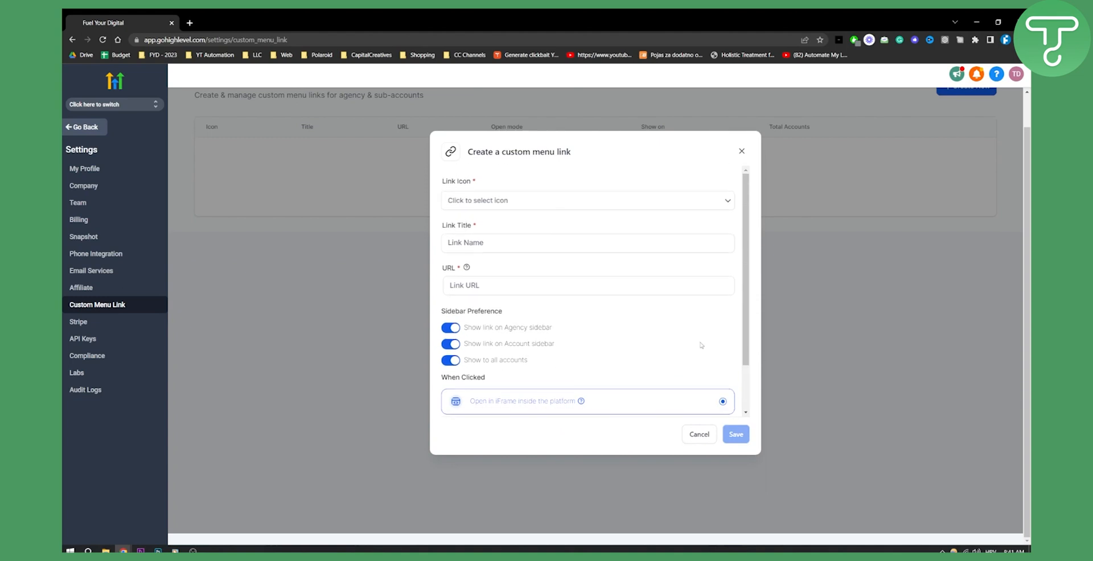
Search the icon picker for 'youtube' and title the link 'YouTube Channels'
click(587, 201)
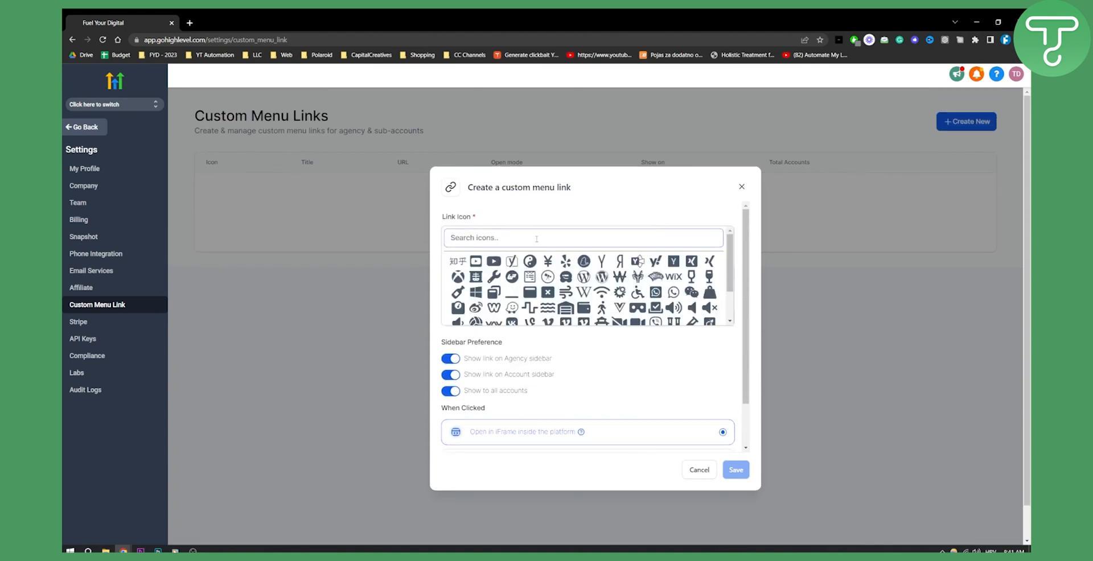
mouse_move(489, 263)
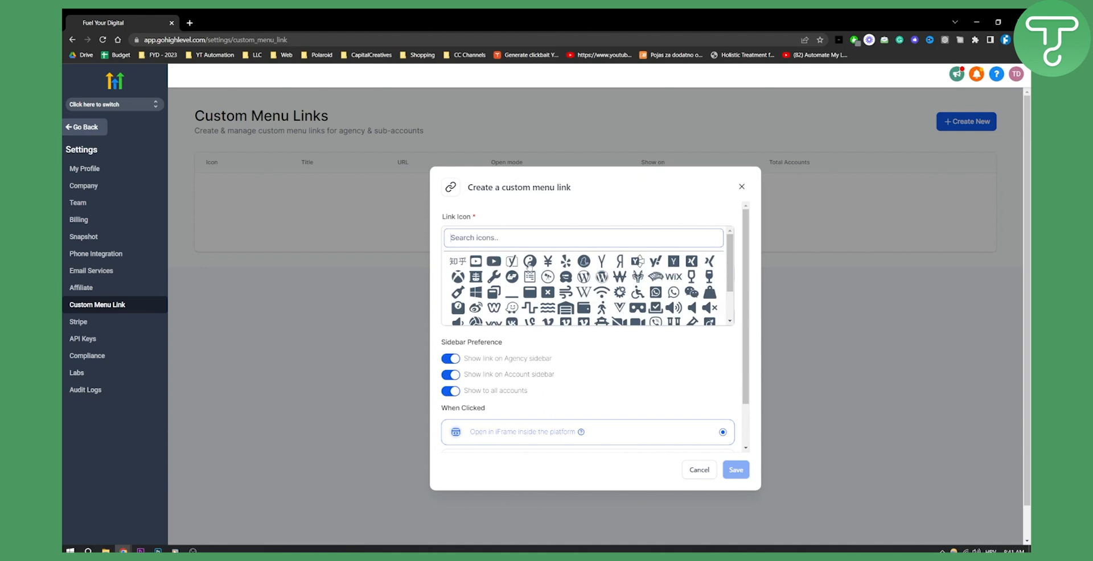
text(youtube)
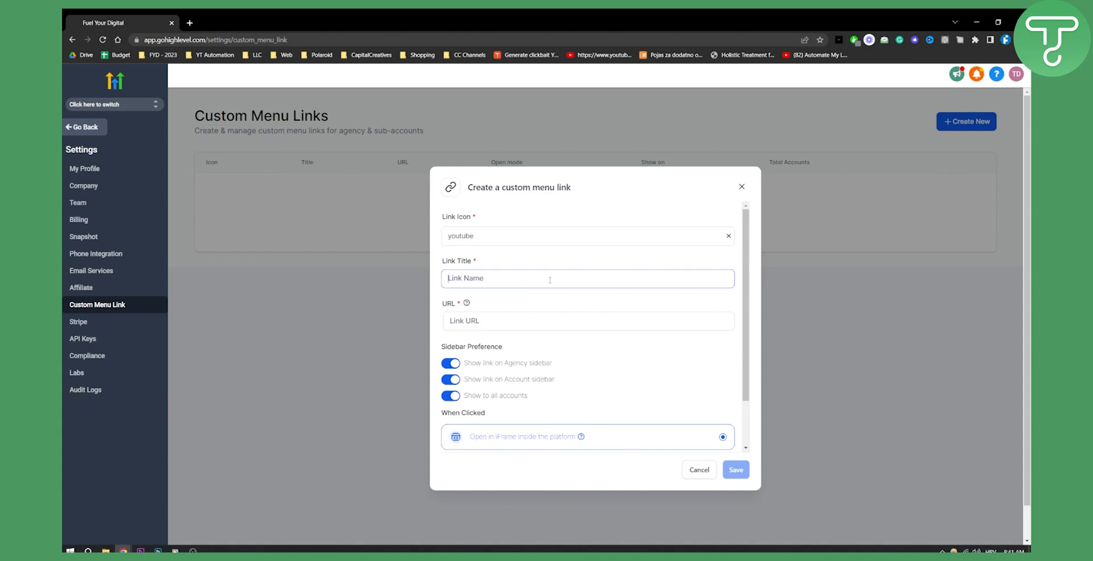
text(YouTube C)
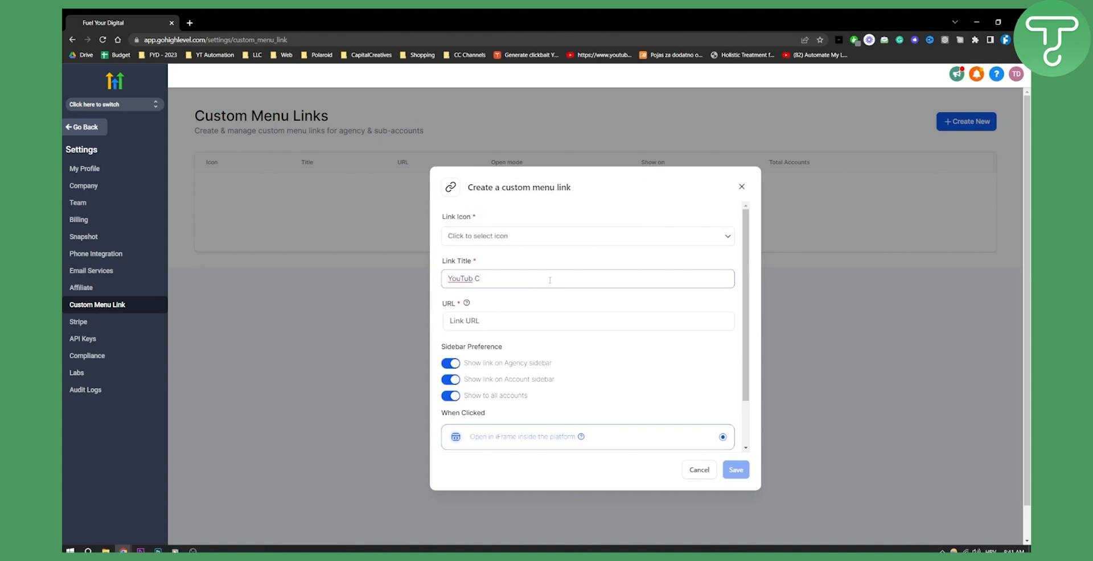
text(hannels)
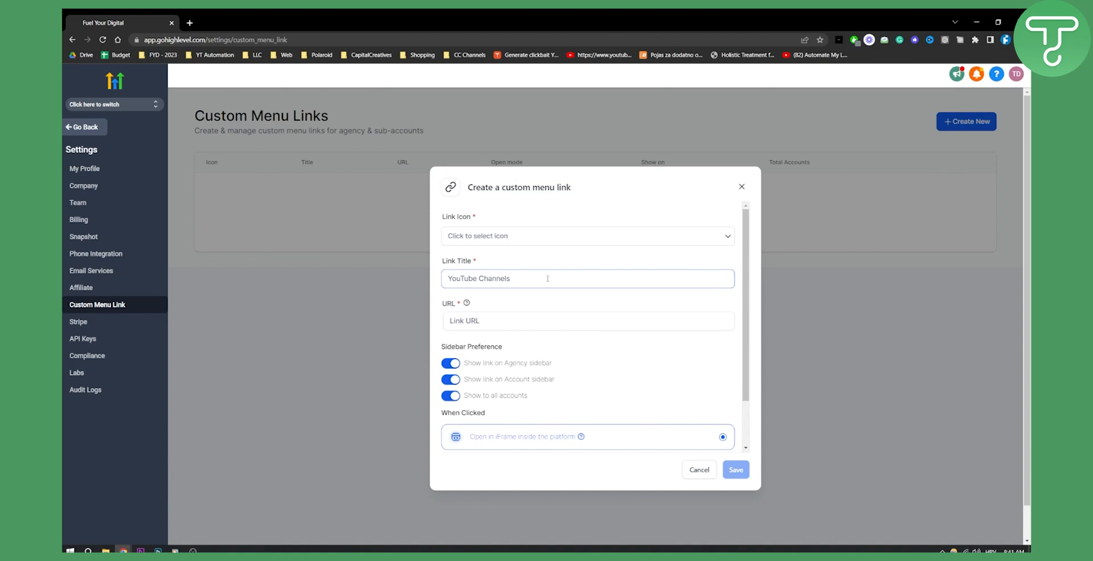
click(588, 321)
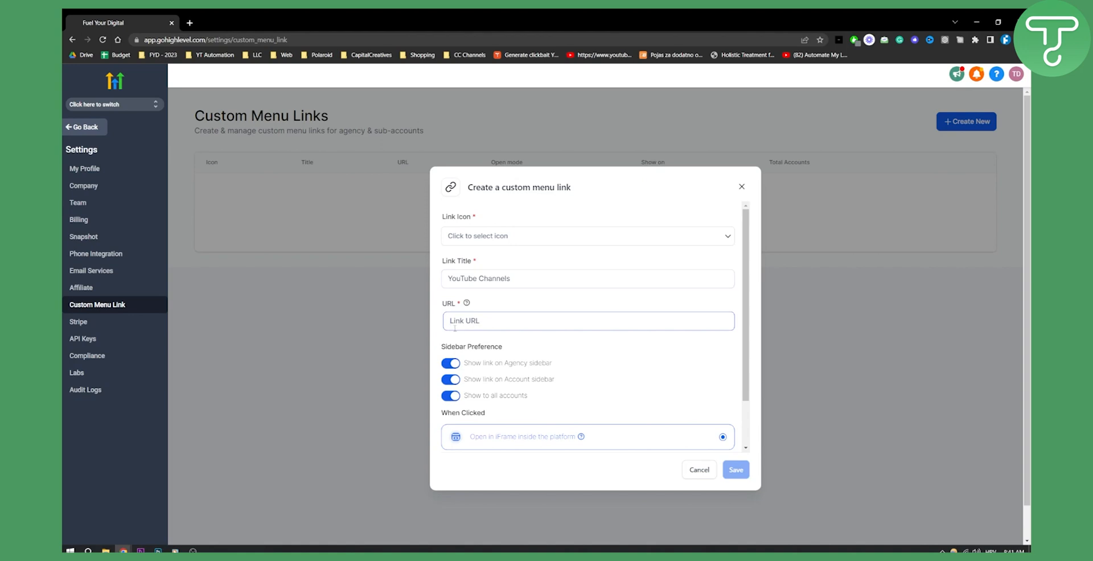
text(www)
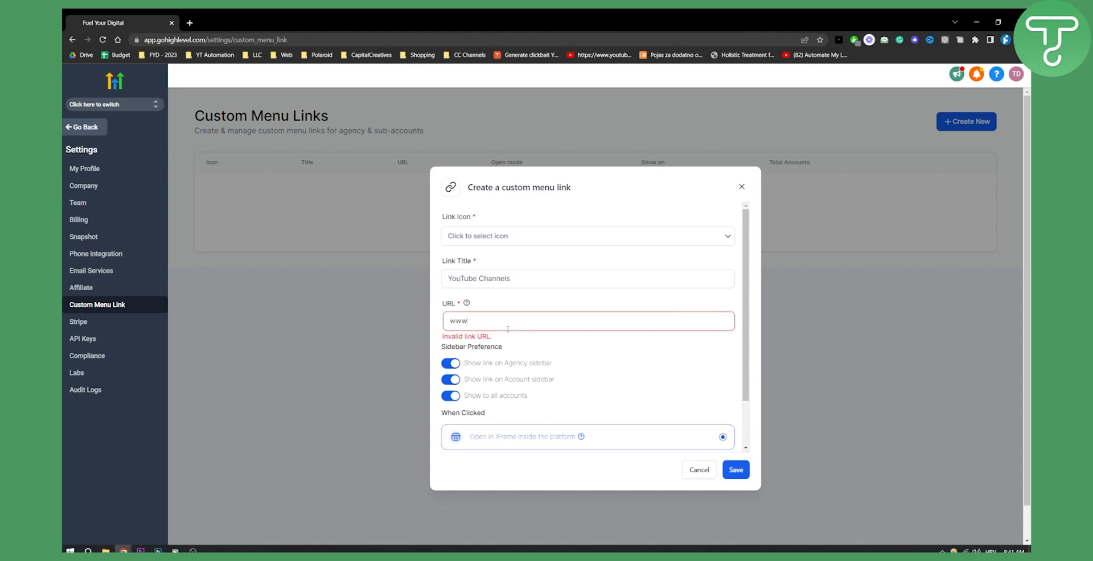
text(.google.com)
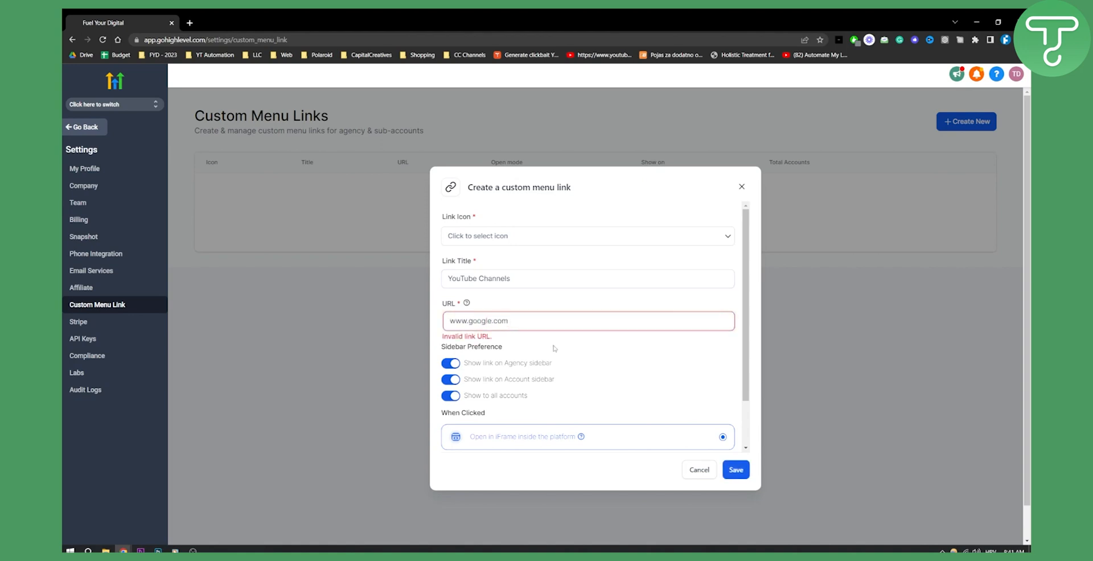
click(588, 321)
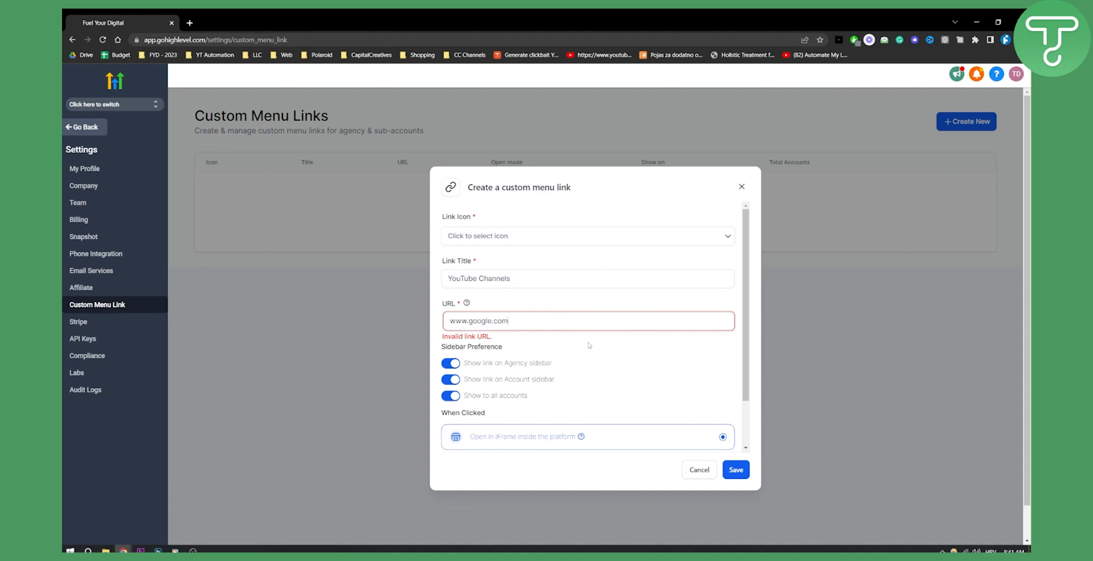
scroll(down, 3)
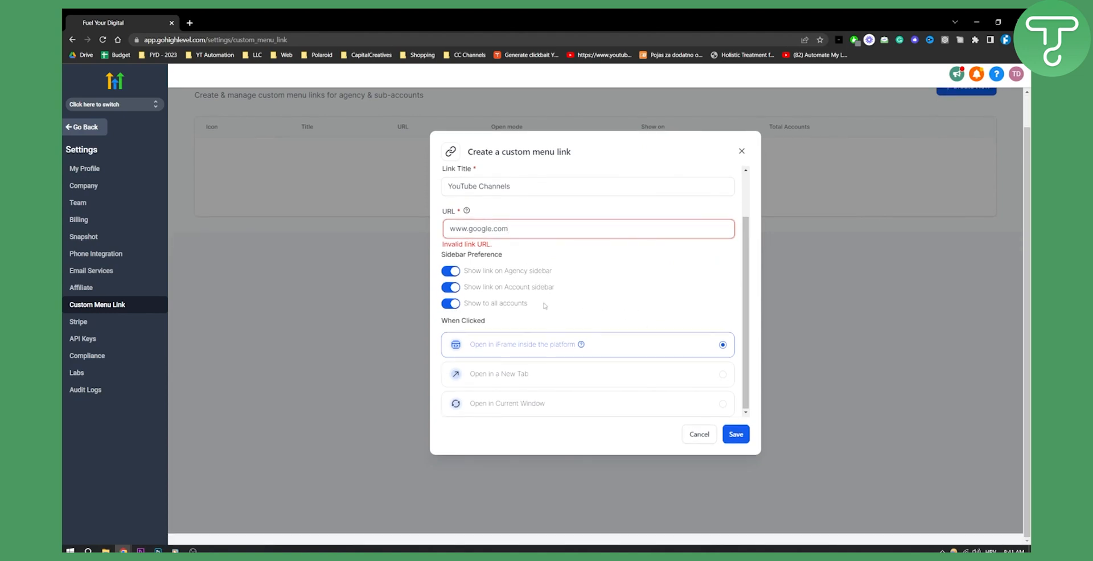
Select the invalid placeholder URL for replacement and switch to the Thumbly site tab
scroll(up, 3)
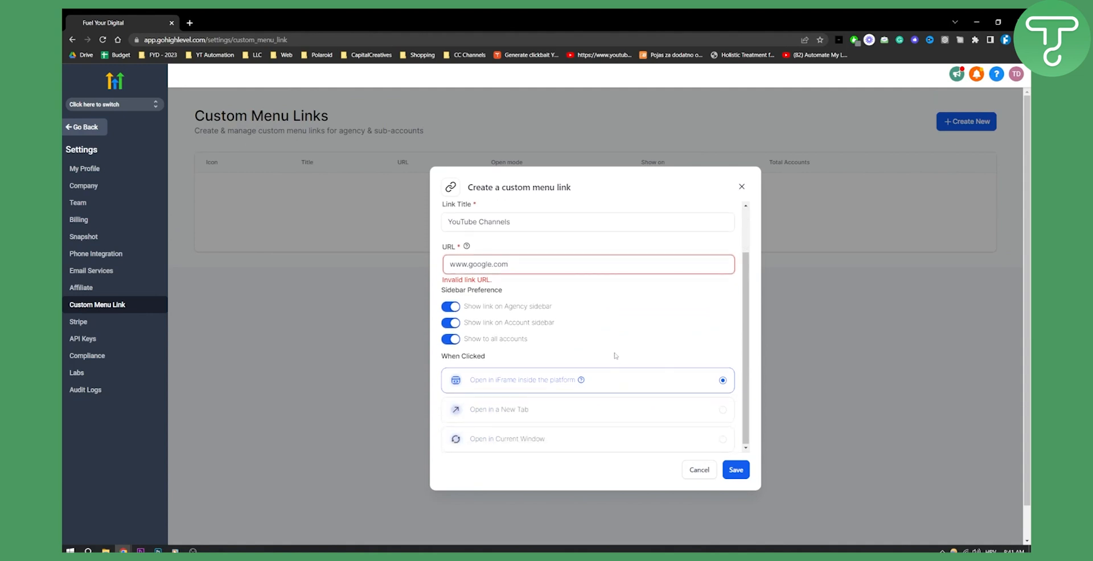
mouse_move(526, 412)
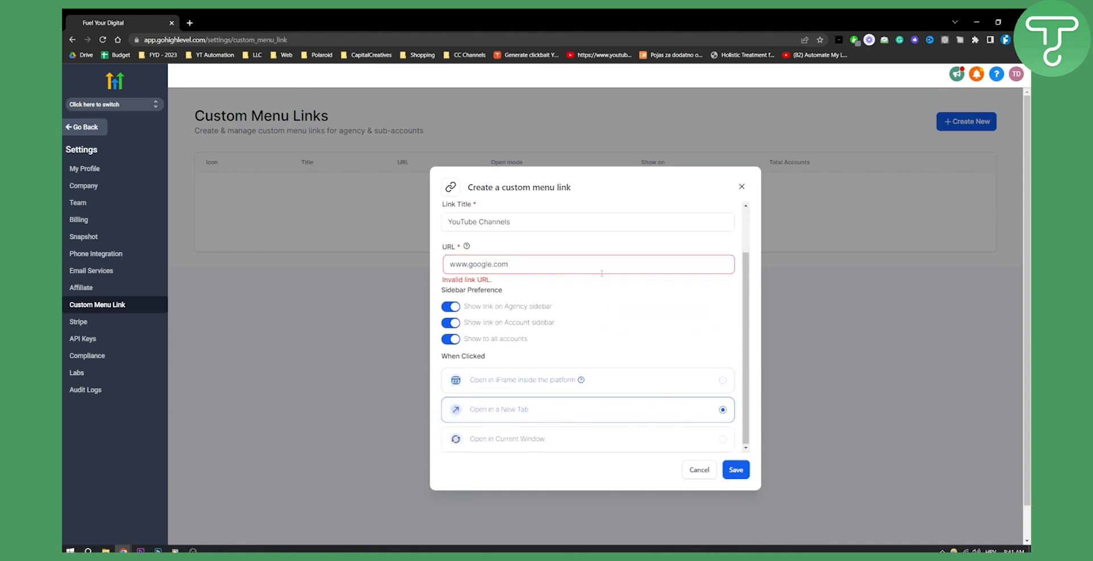
scroll(up, 3)
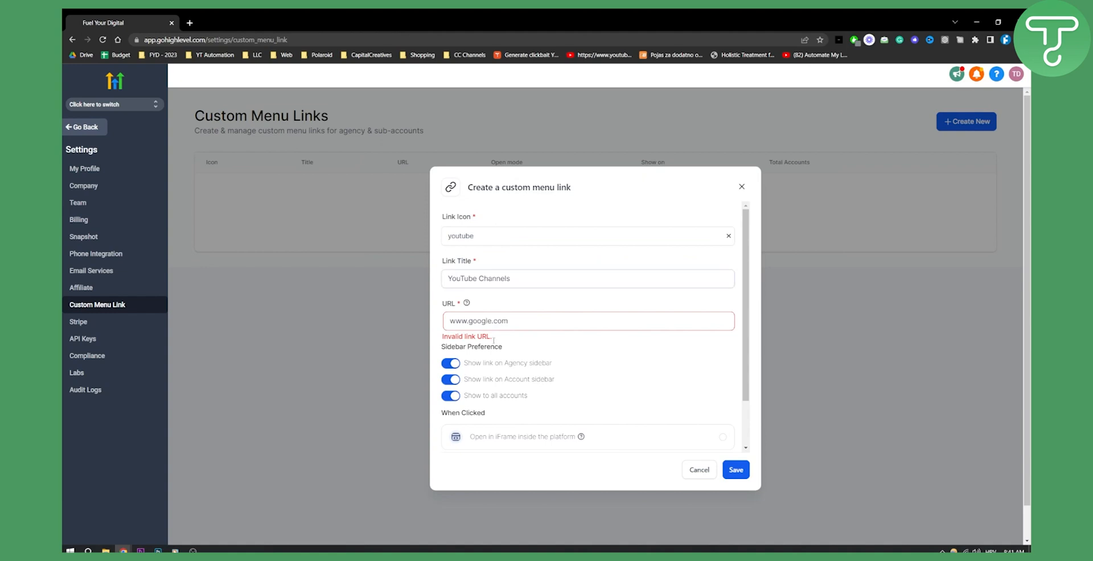
triple_click(588, 322)
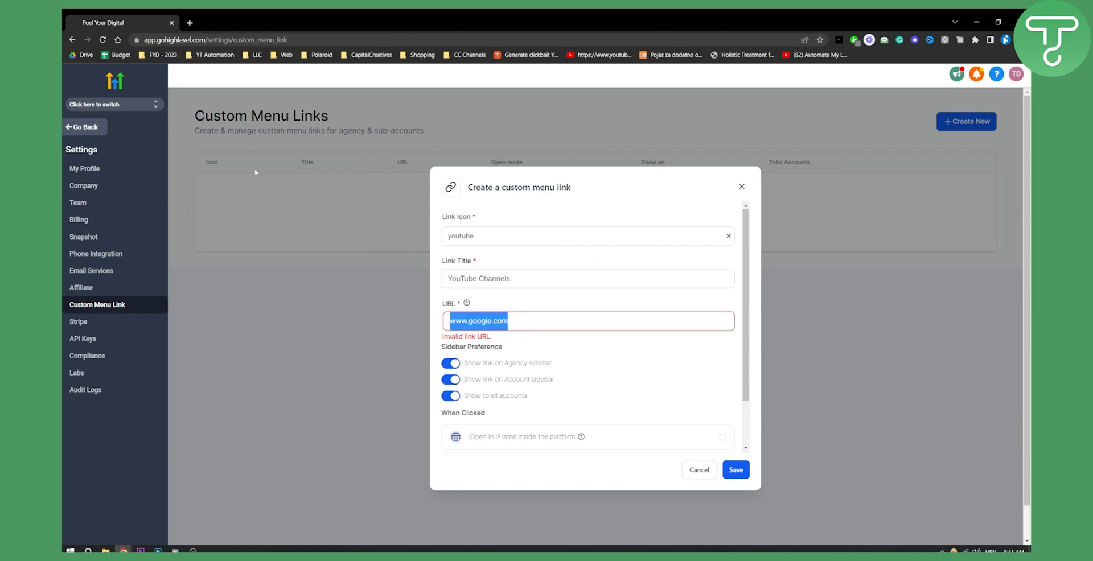
mouse_move(641, 25)
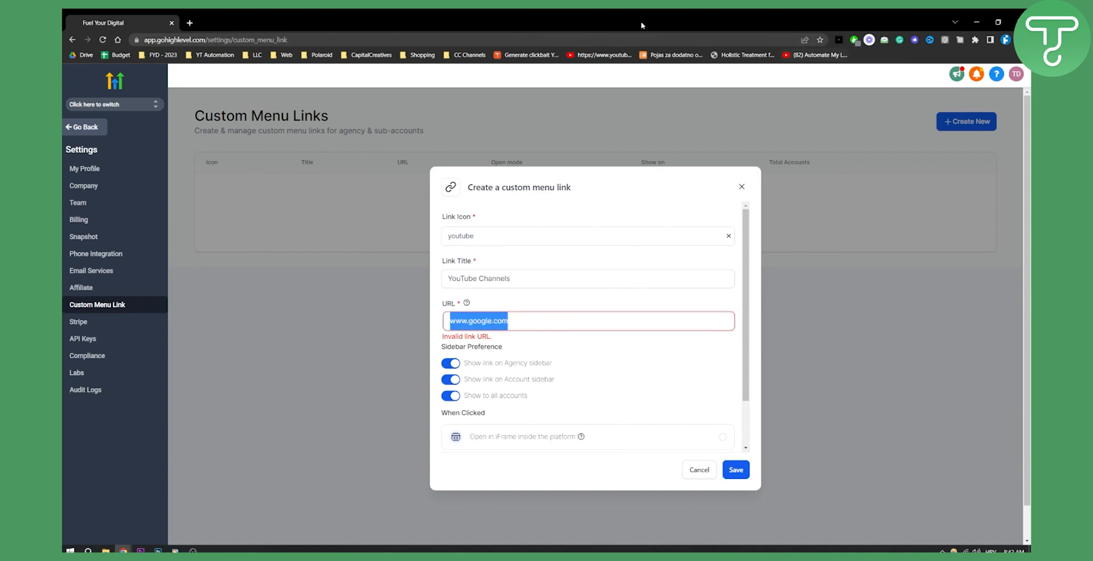
click(234, 23)
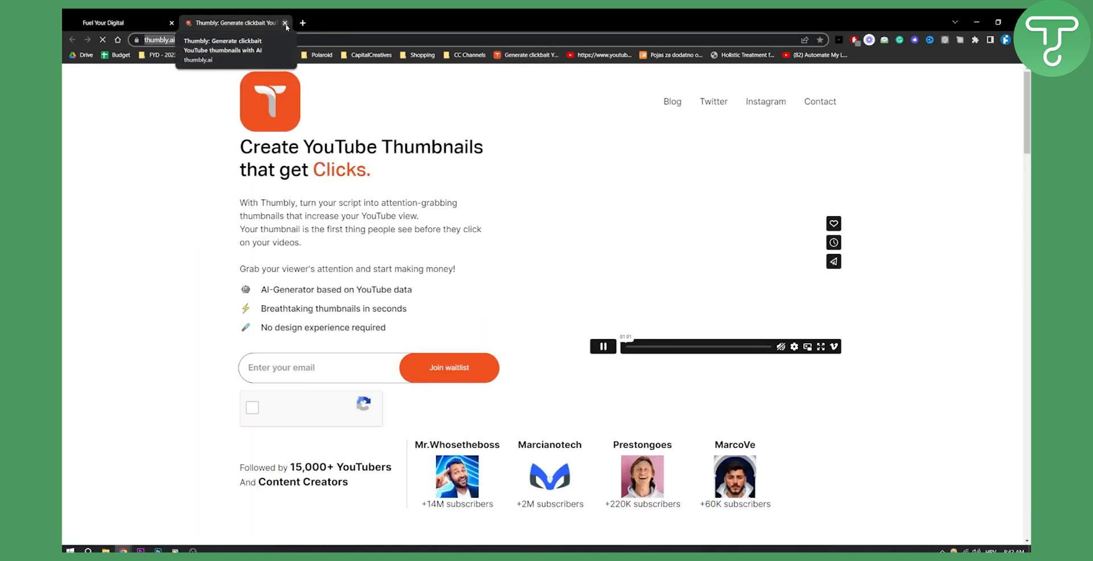
click(285, 23)
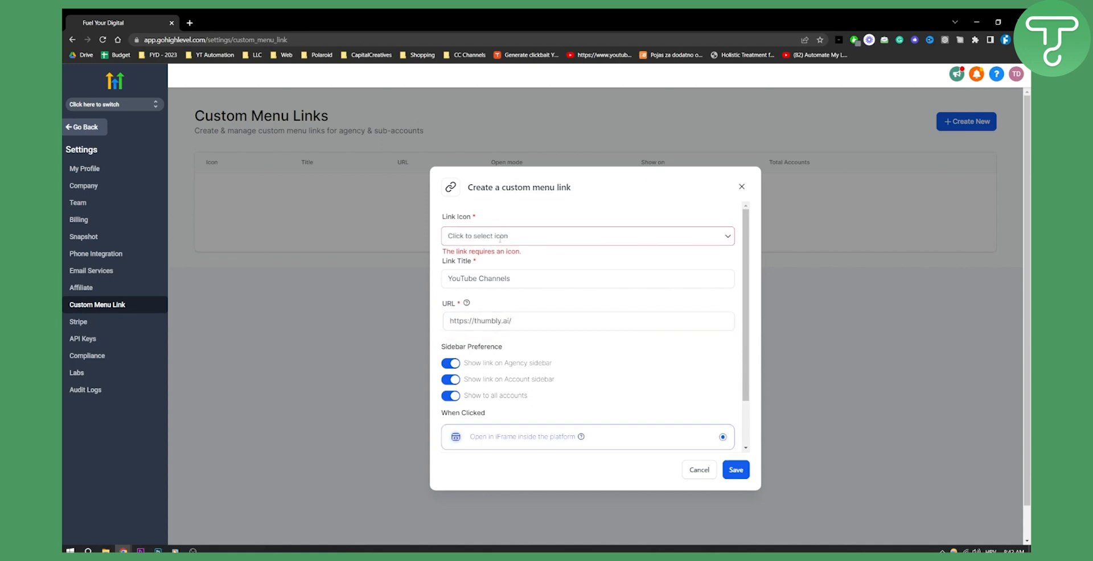
text(youtube)
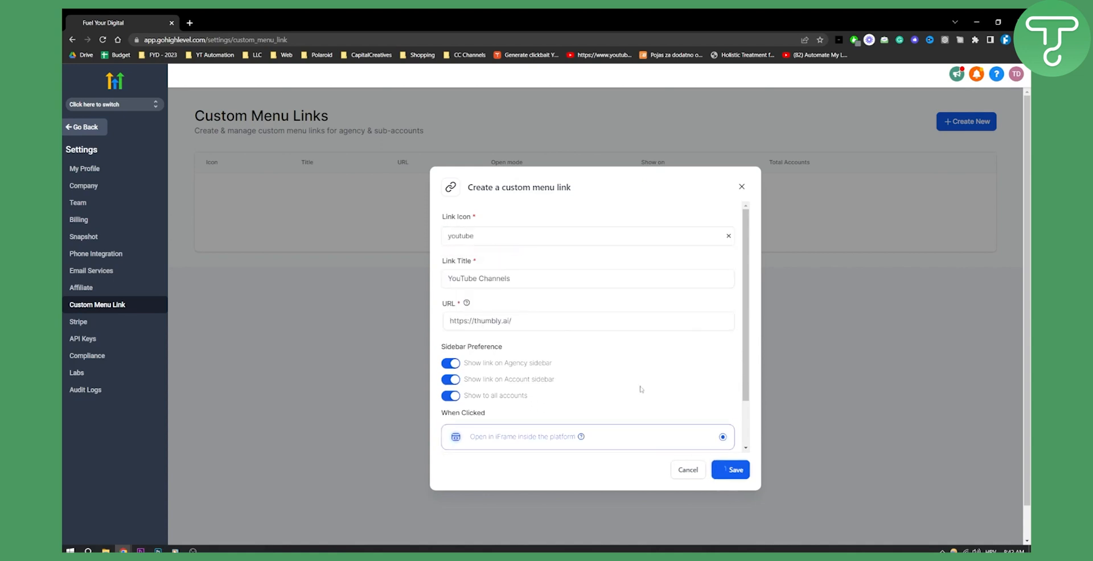
click(729, 469)
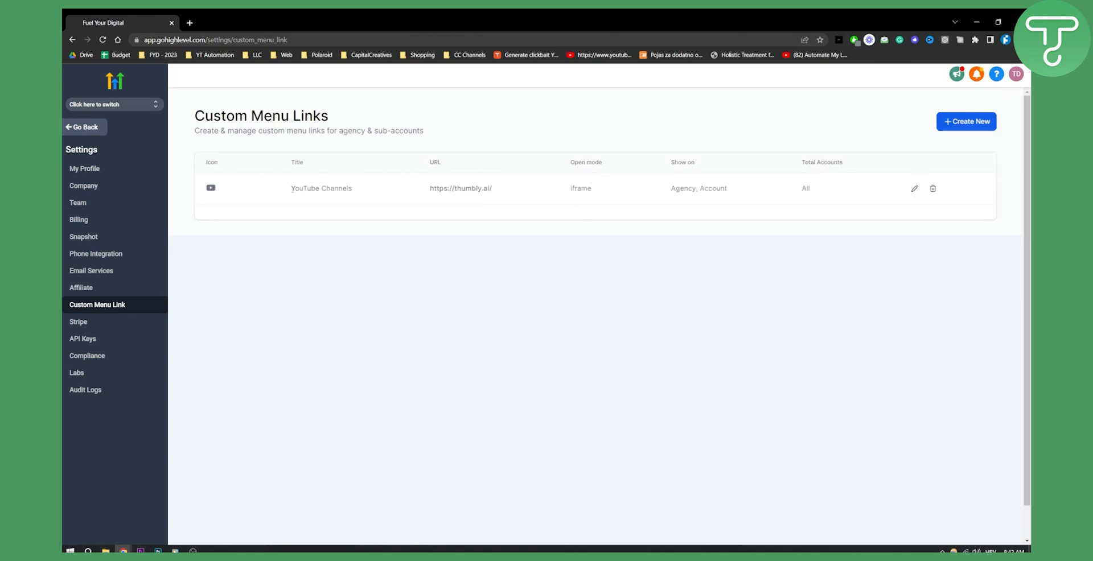
click(110, 127)
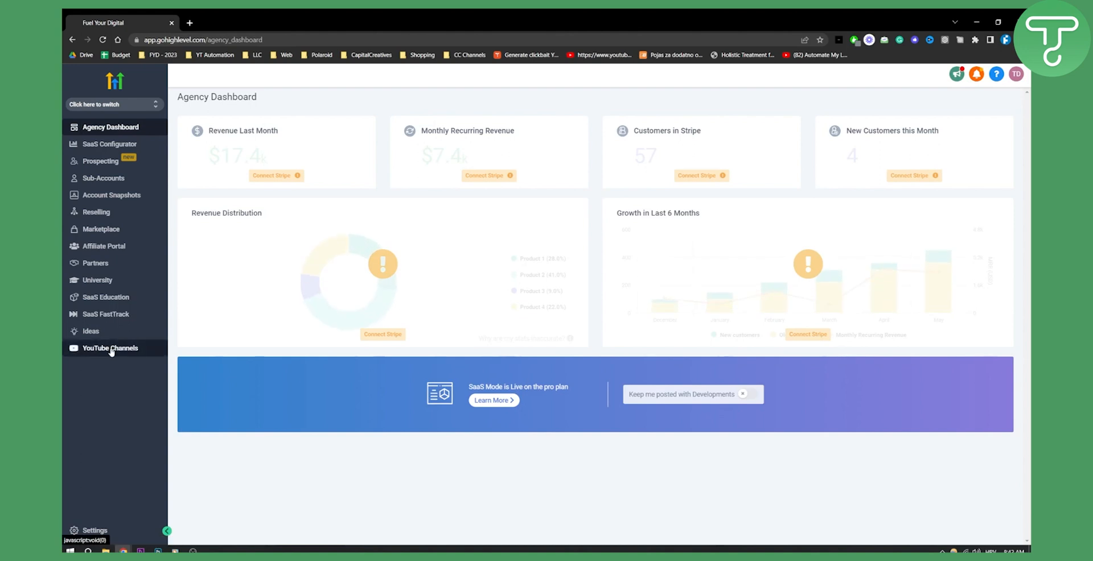
Switch into the Gold's Gym sub-account, confirm YouTube Channels in its sidebar, and go to its Settings
click(114, 104)
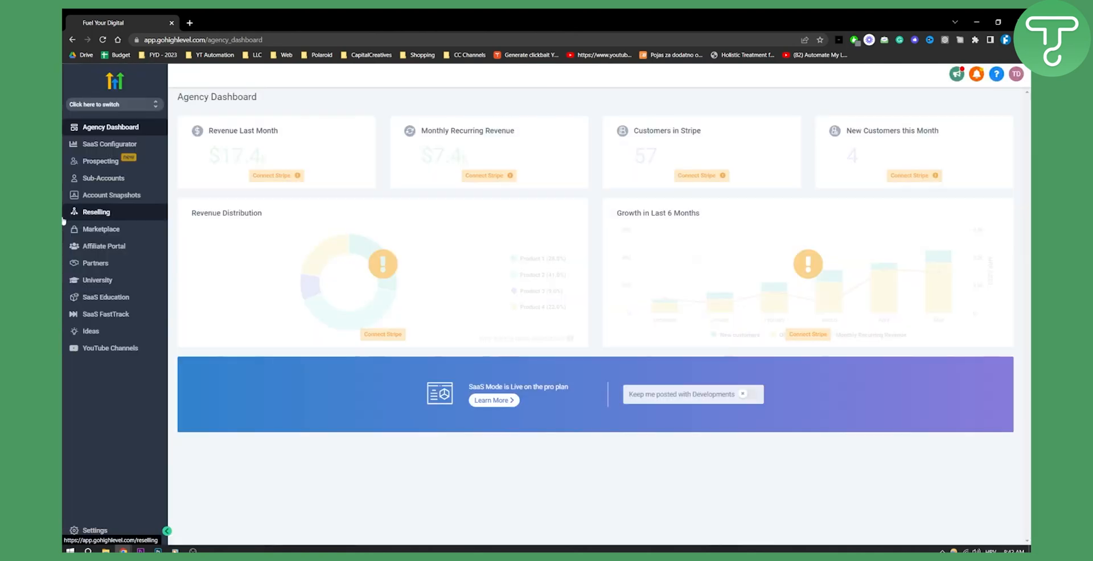
click(114, 105)
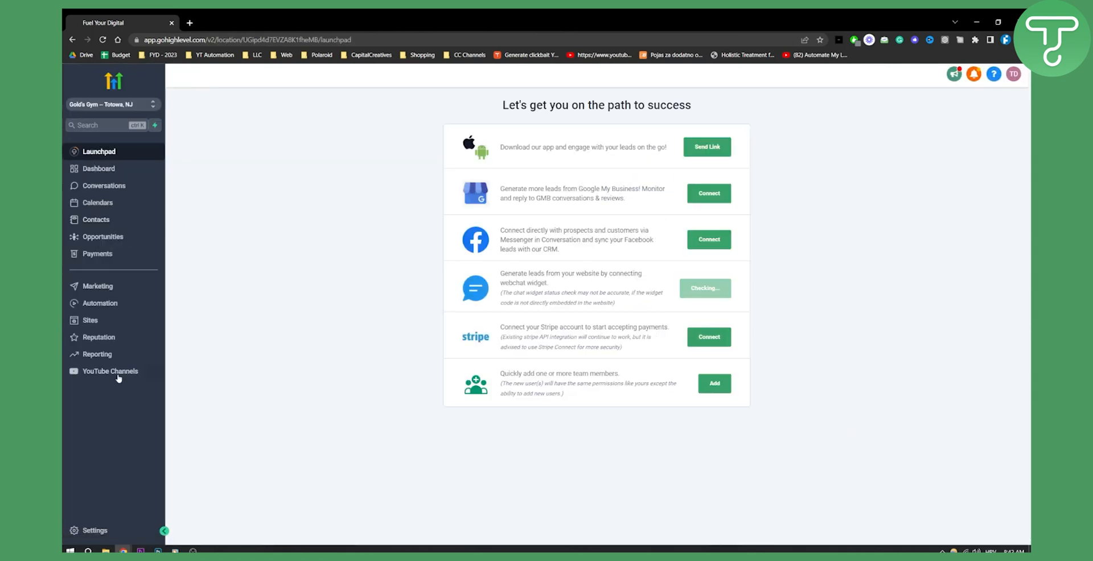
mouse_move(108, 499)
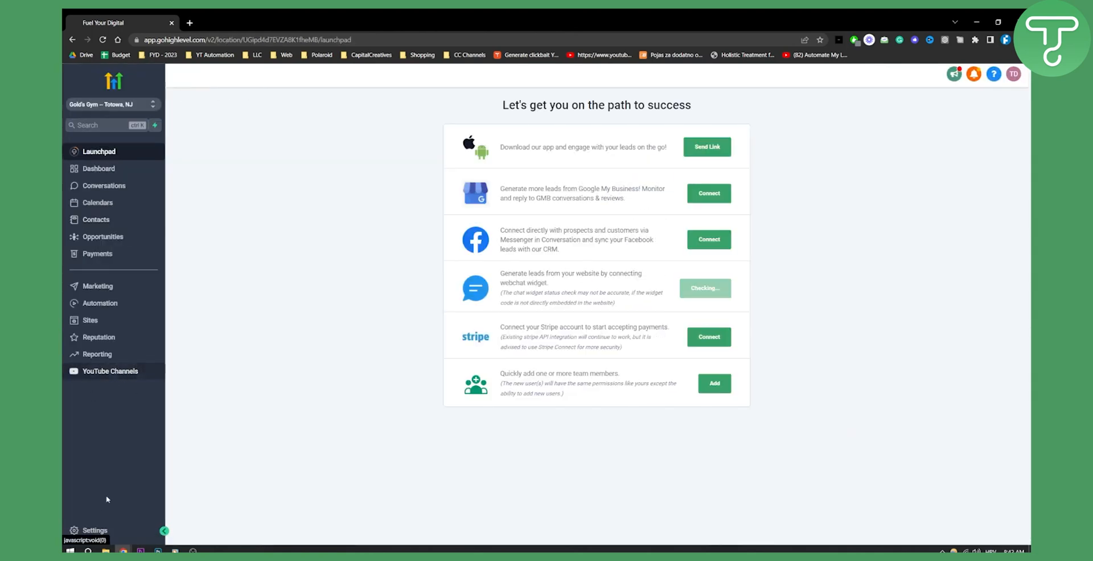
click(95, 529)
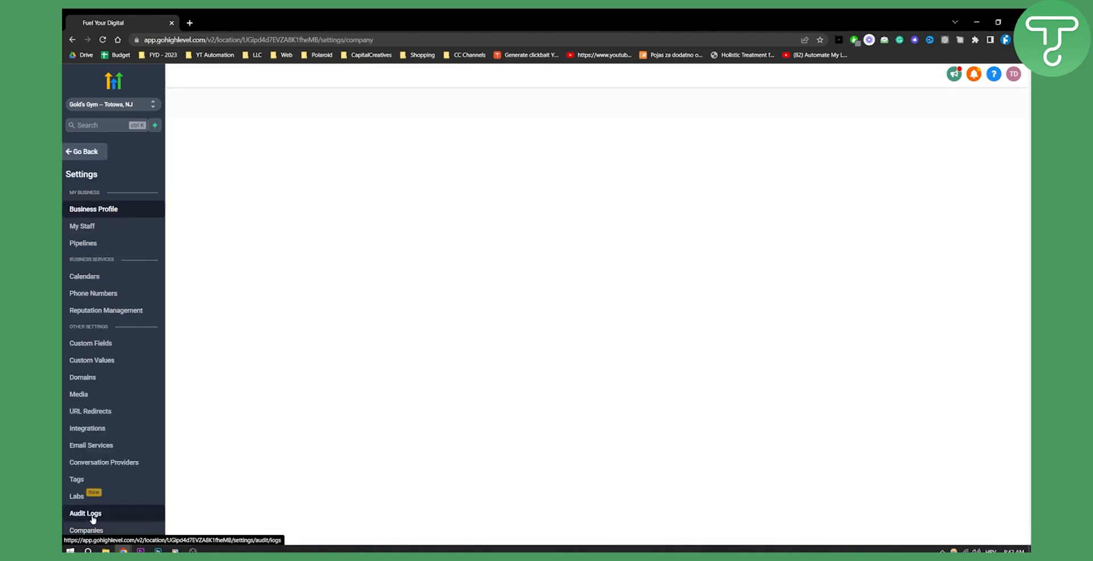
Show the Custom Fields list in the Gold's Gym sub-account settings
click(94, 209)
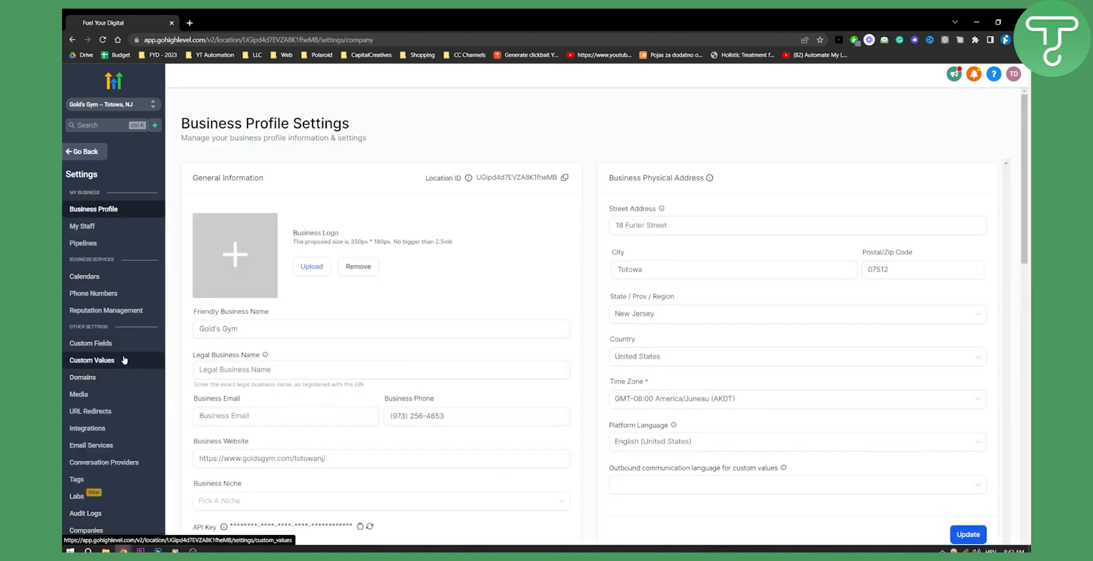
mouse_move(90, 343)
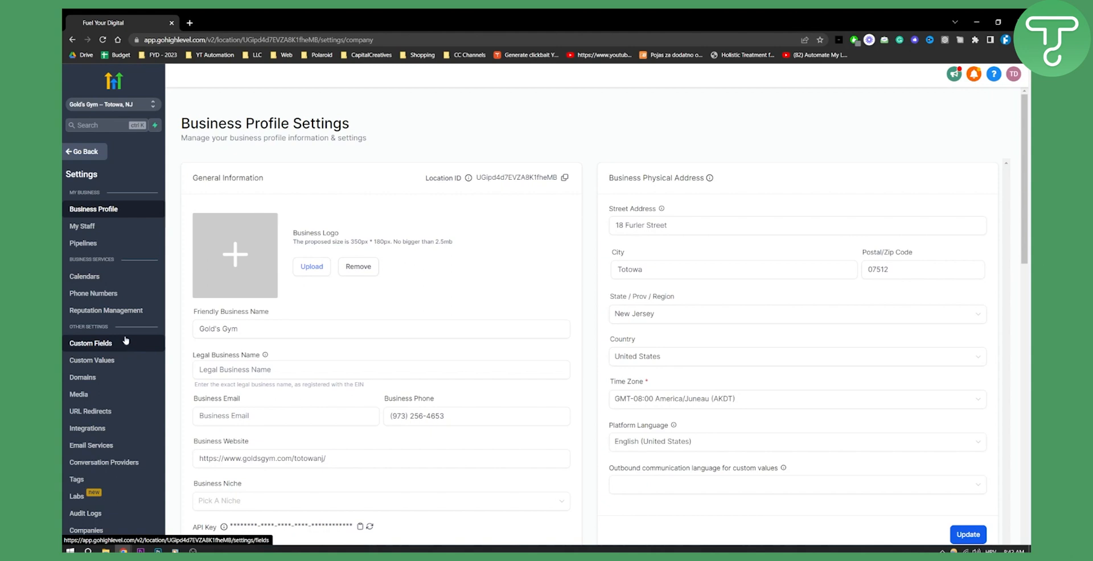
click(90, 342)
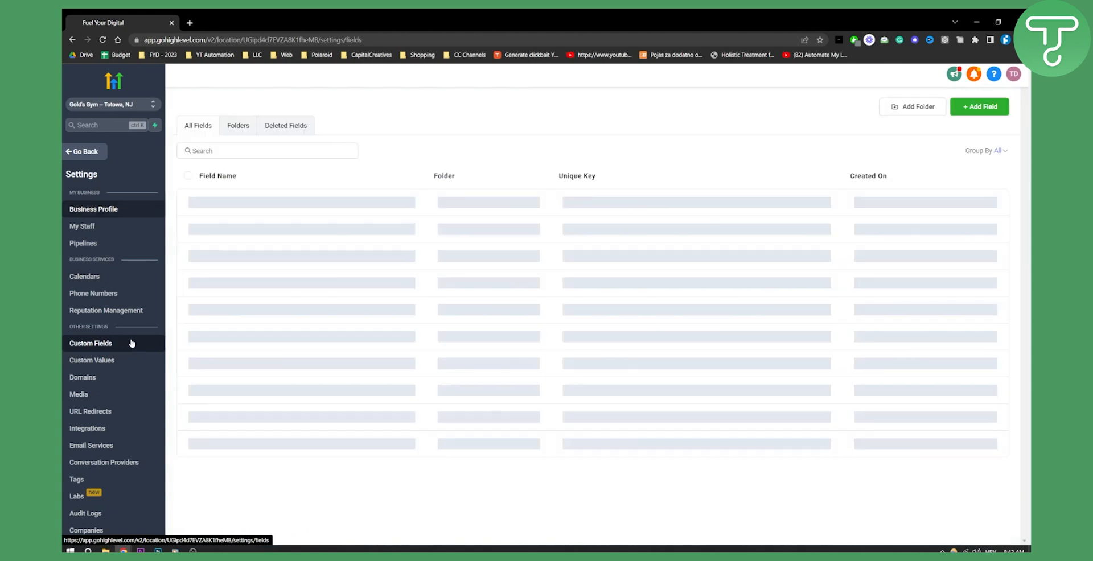